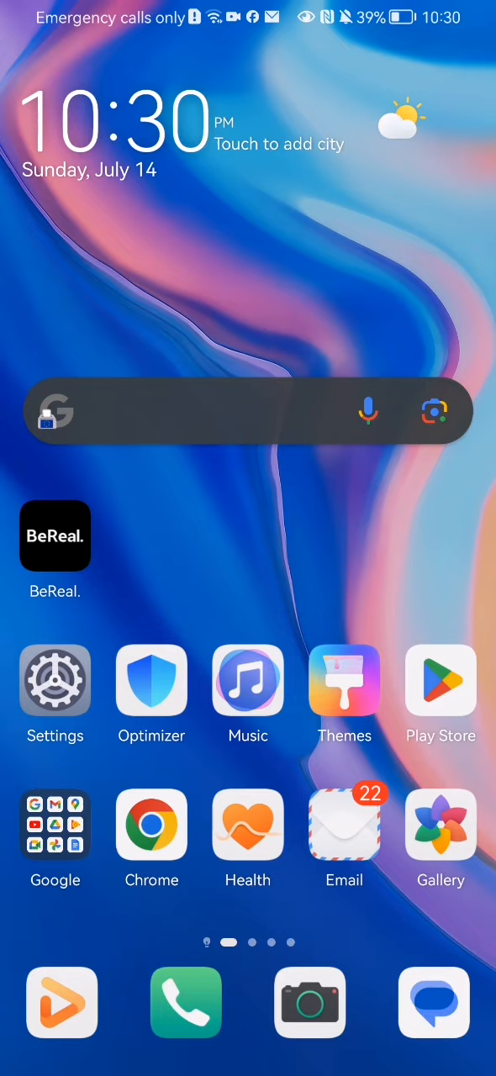
Launch BeReal and go through Settings to the Other page
left_click(55, 536)
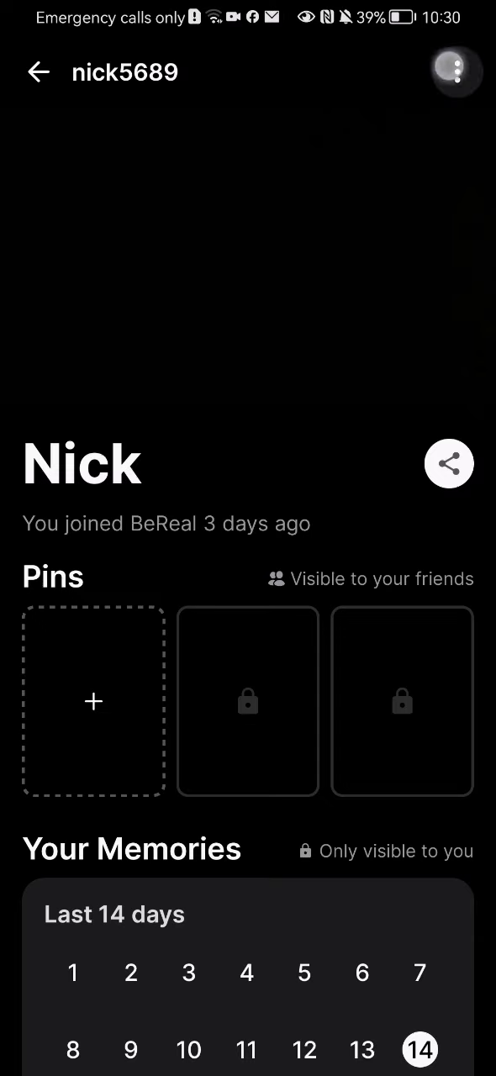
left_click(456, 72)
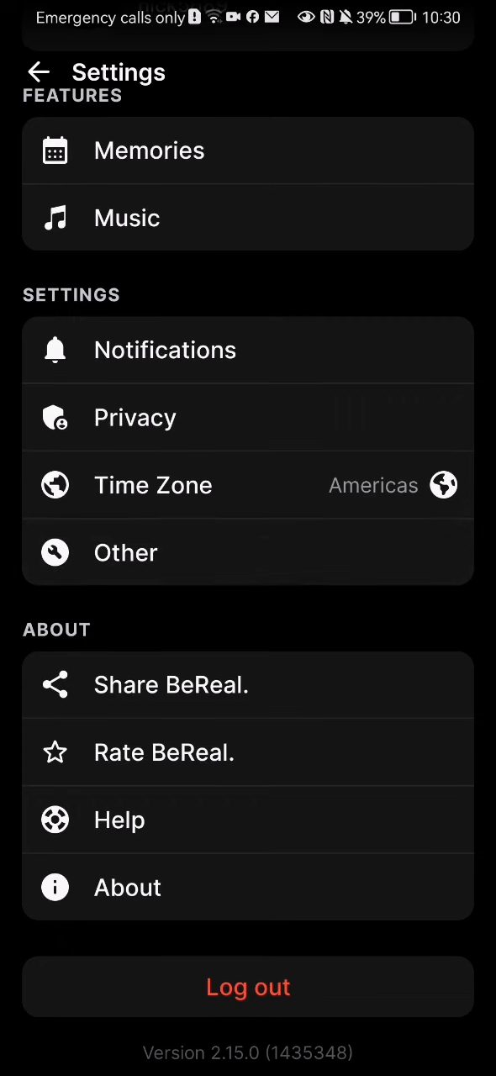
left_click(126, 552)
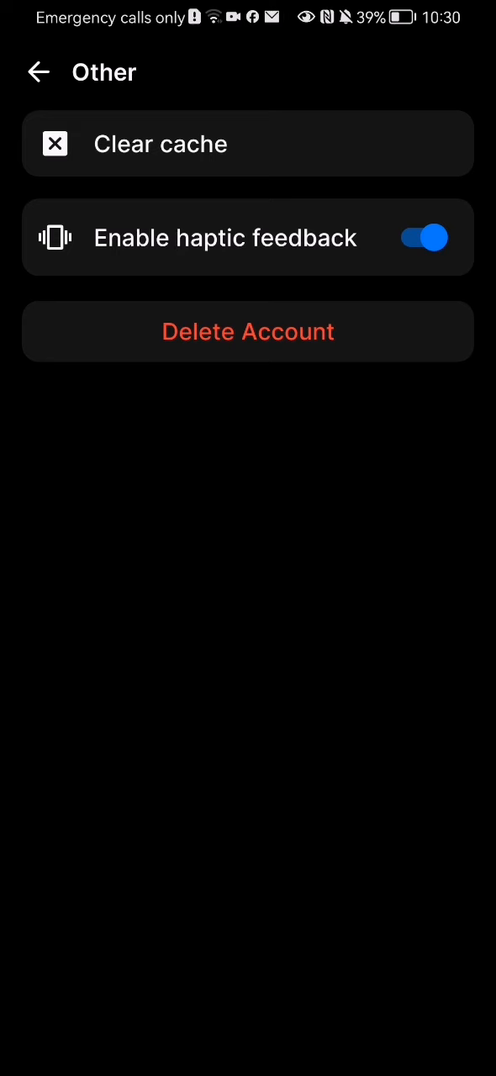
Request account deletion citing 'I don't use BeReal enough' and confirm with 'Yes, I'm sure'
left_click(248, 331)
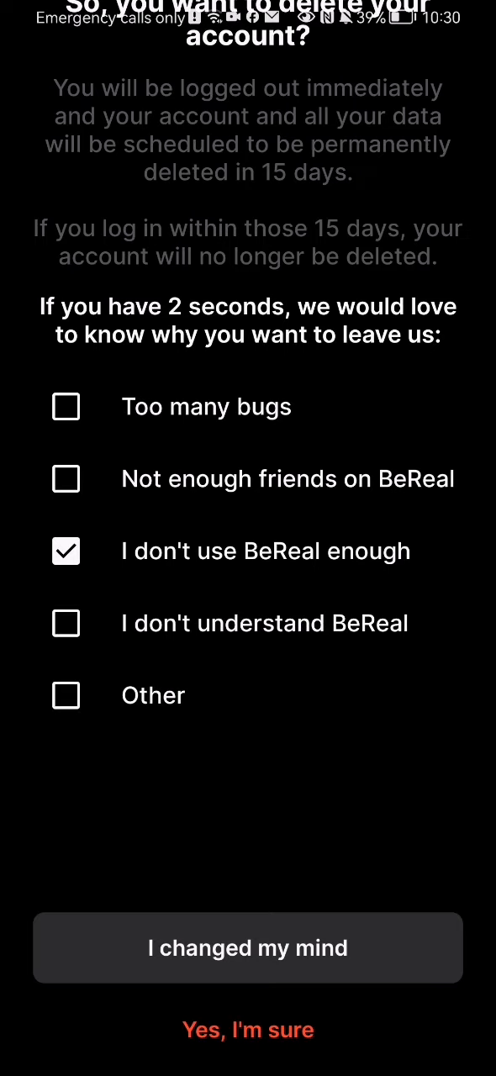
left_click(248, 1030)
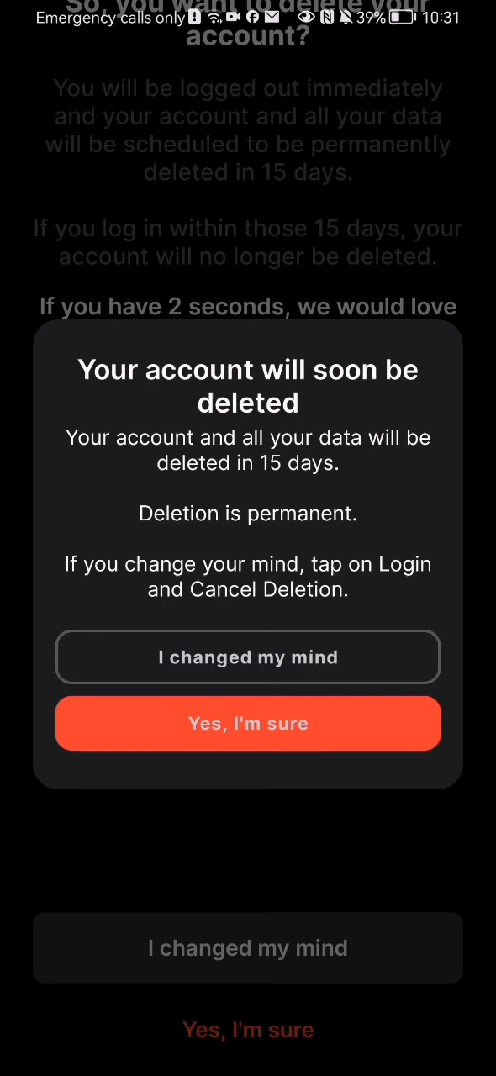